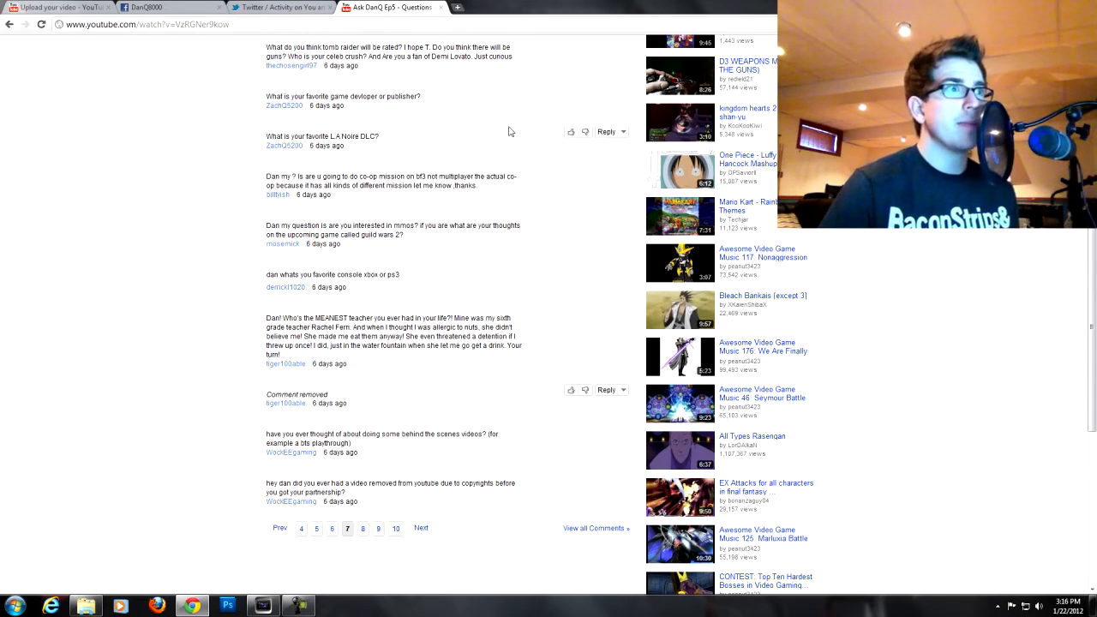
mouse_move(209, 307)
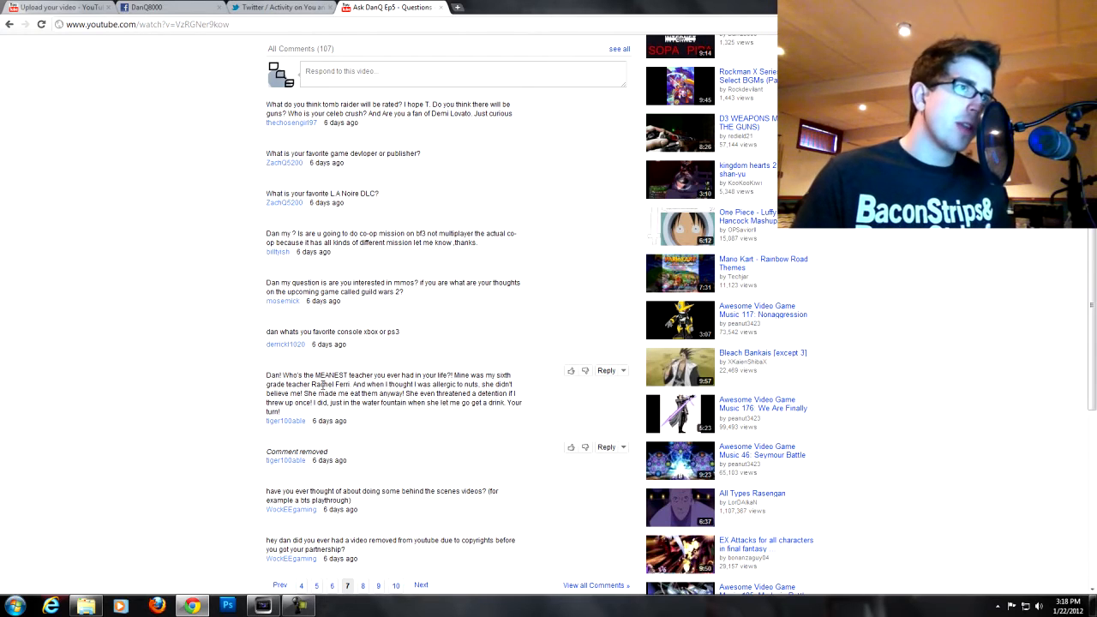
mouse_move(493, 335)
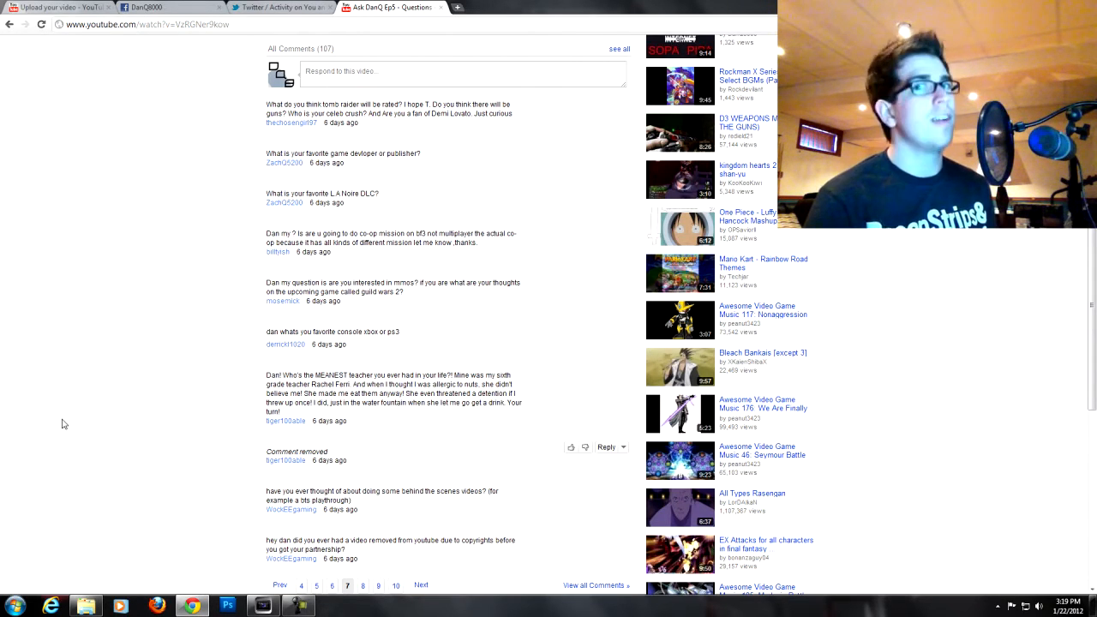
mouse_move(82, 427)
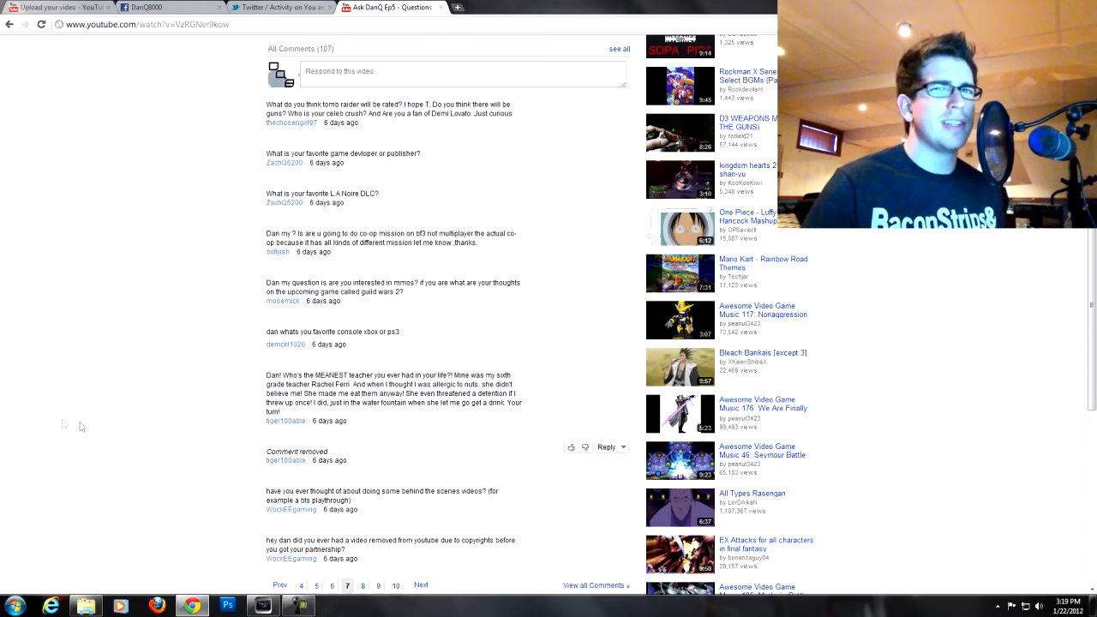
Step: Scroll through the viewer questions on comment page 6 of the Q&A video
scroll(down, 3)
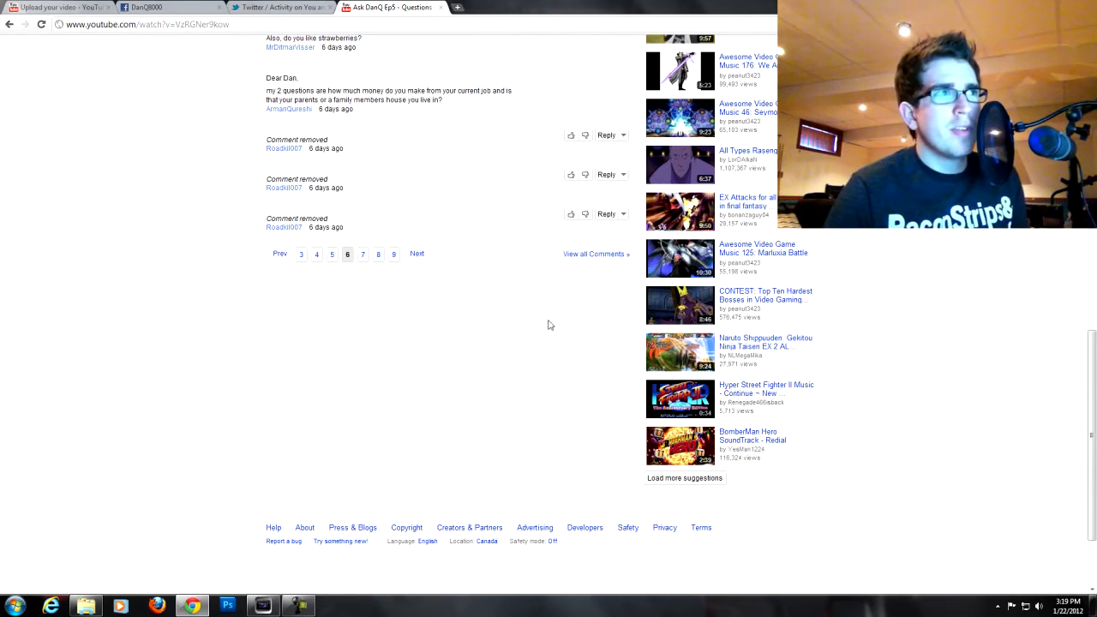
scroll(down, 3)
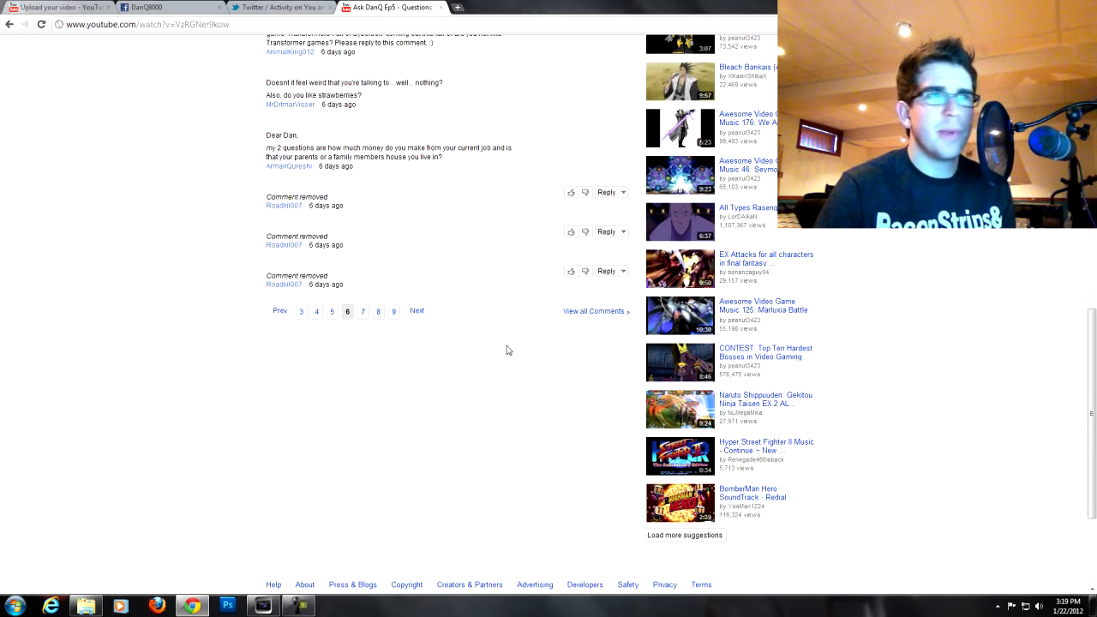
mouse_move(506, 351)
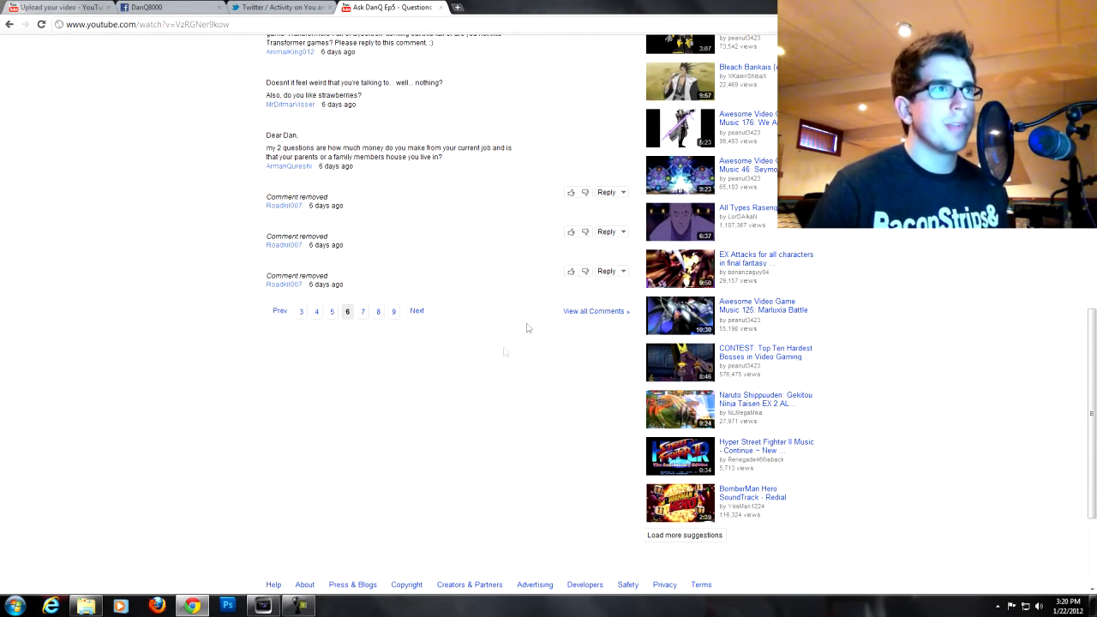
scroll(down, 3)
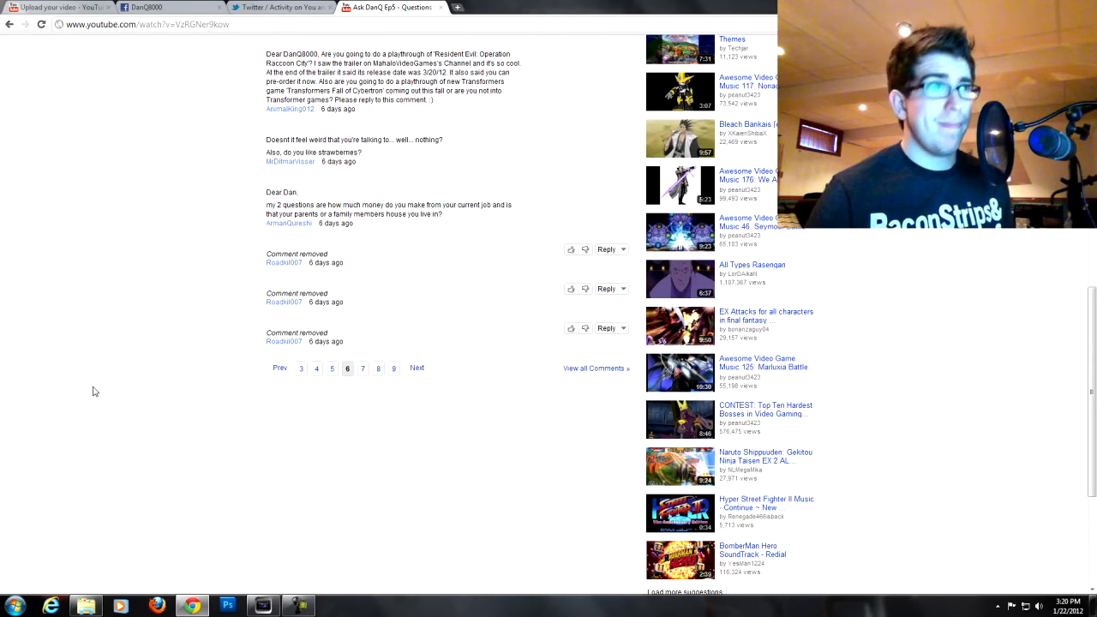
scroll(down, 3)
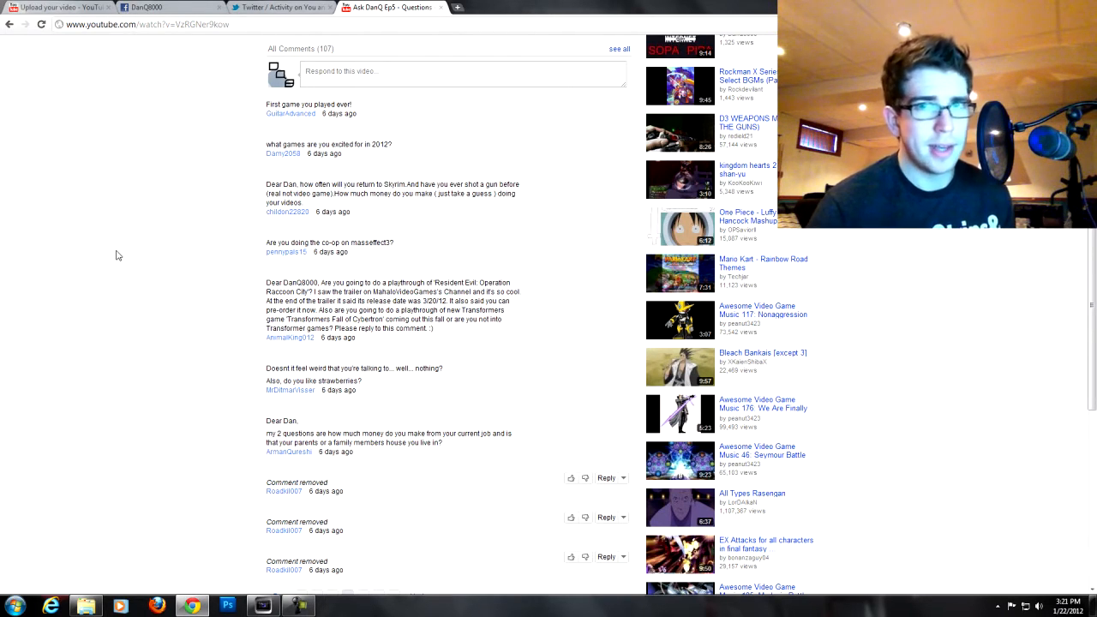
mouse_move(143, 378)
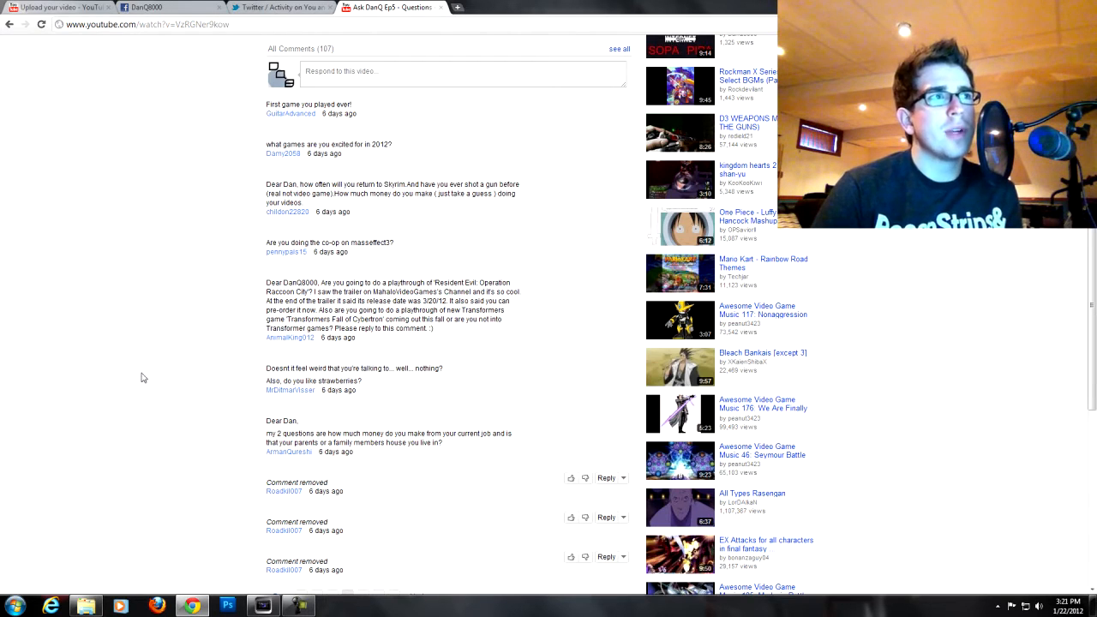
mouse_move(61, 467)
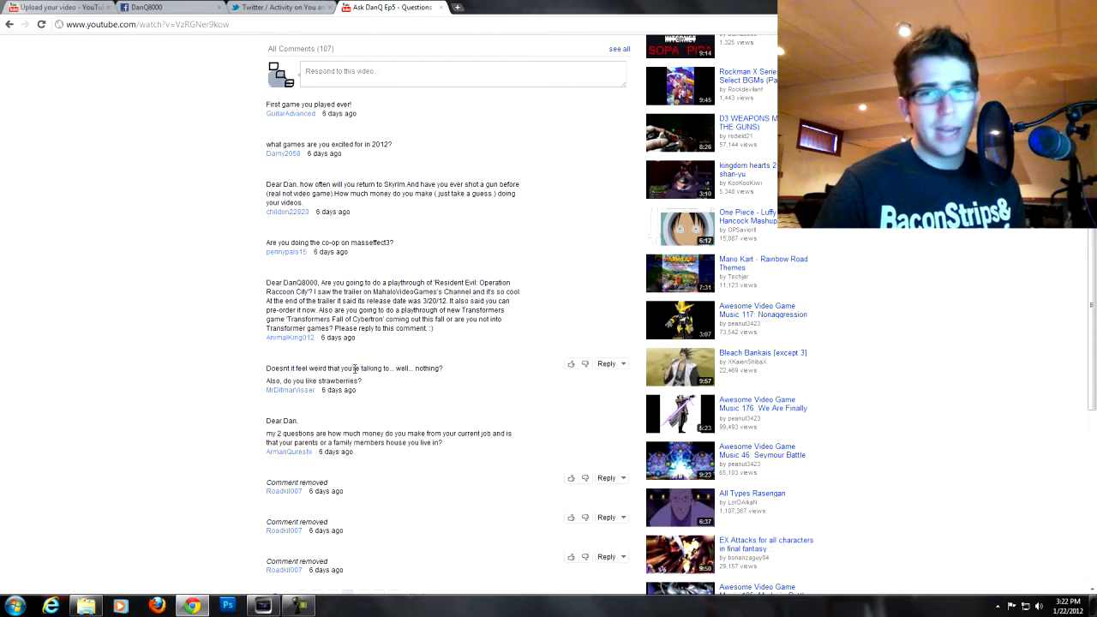
scroll(down, 3)
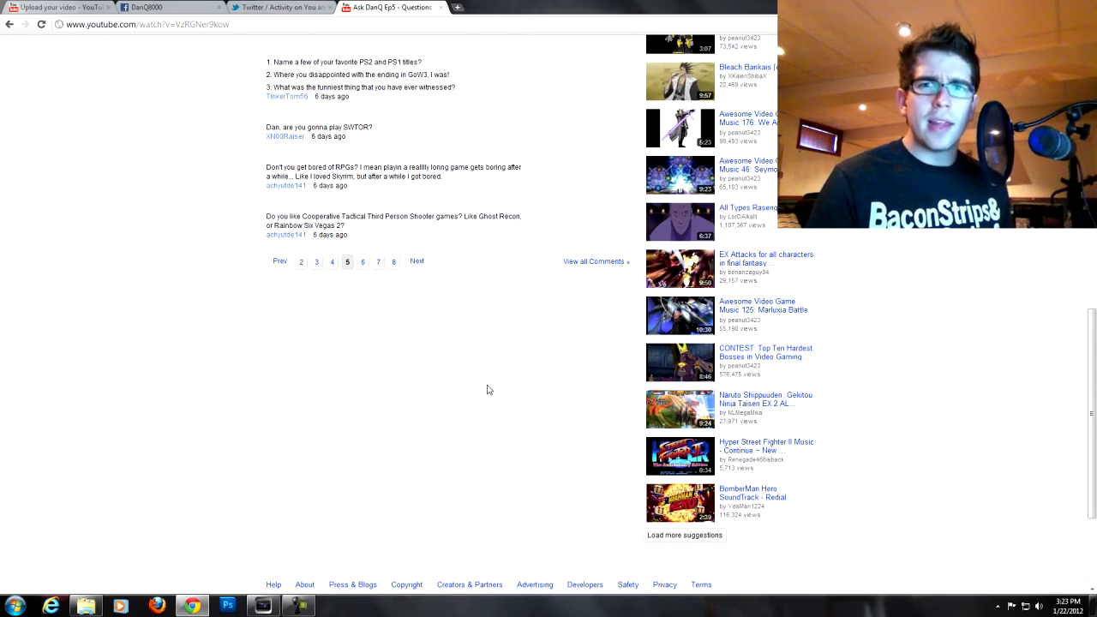
mouse_move(189, 384)
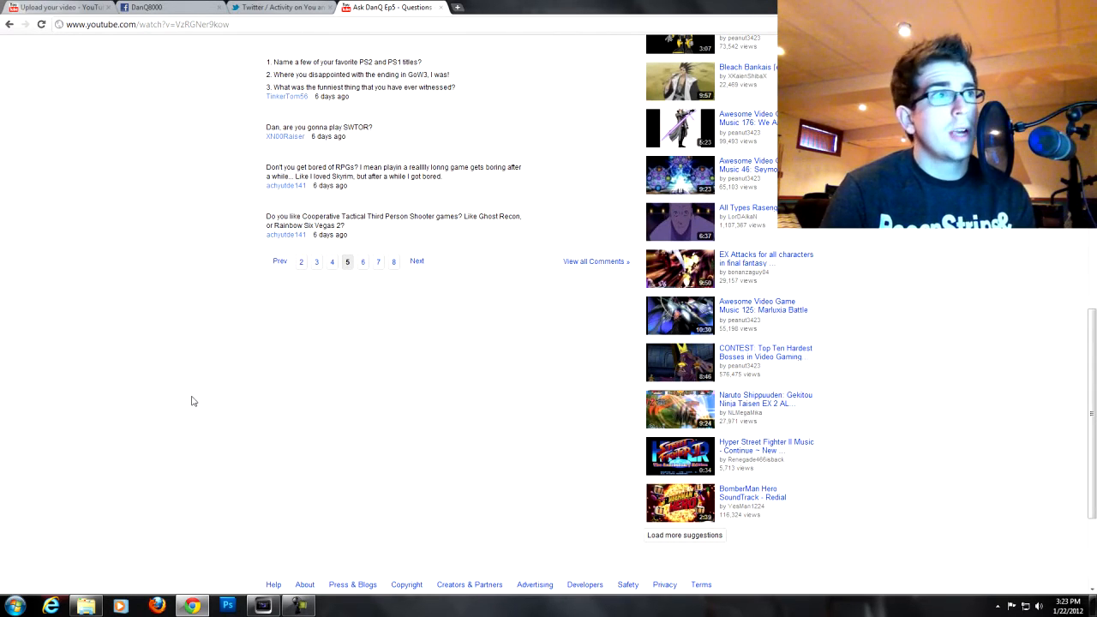
mouse_move(175, 402)
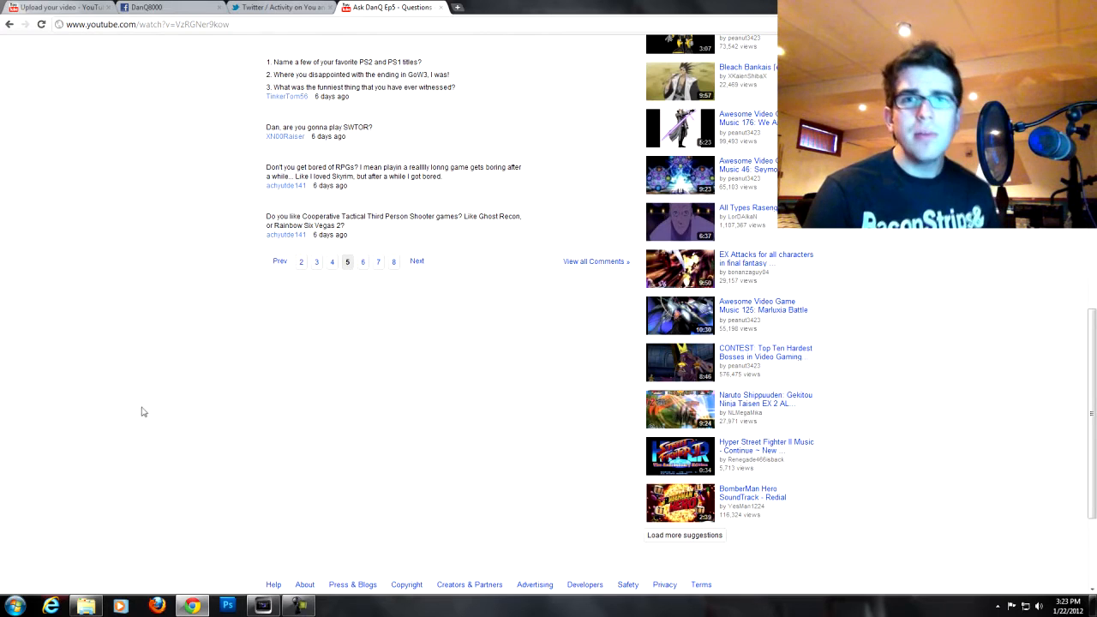
mouse_move(146, 478)
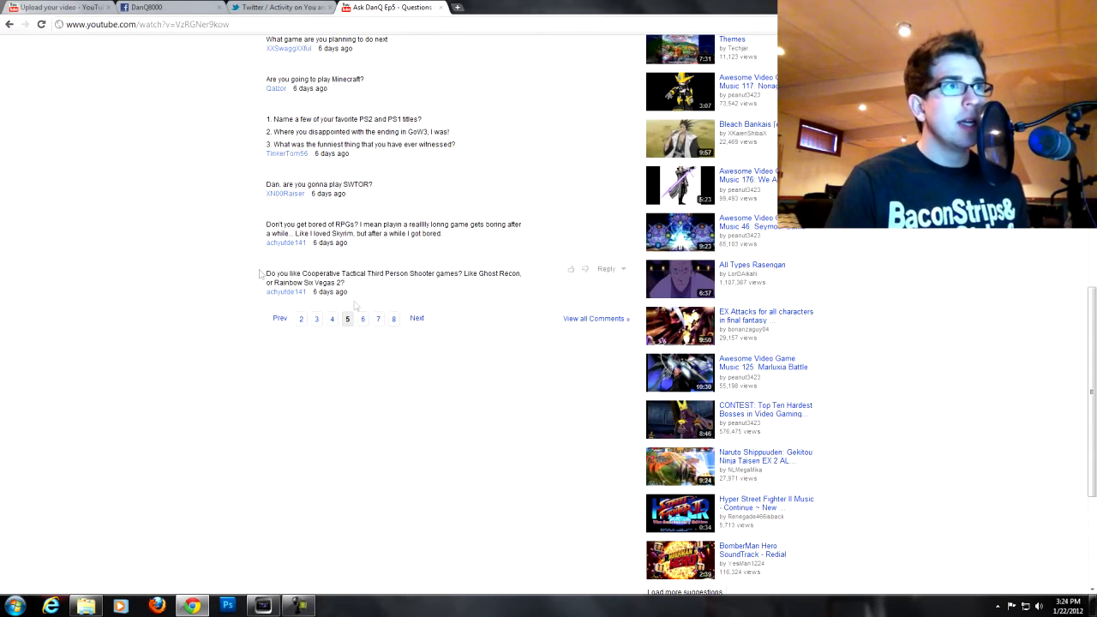
Step: Select a comment's text on comment page 5 before rereading earlier questions
triple_click(319, 185)
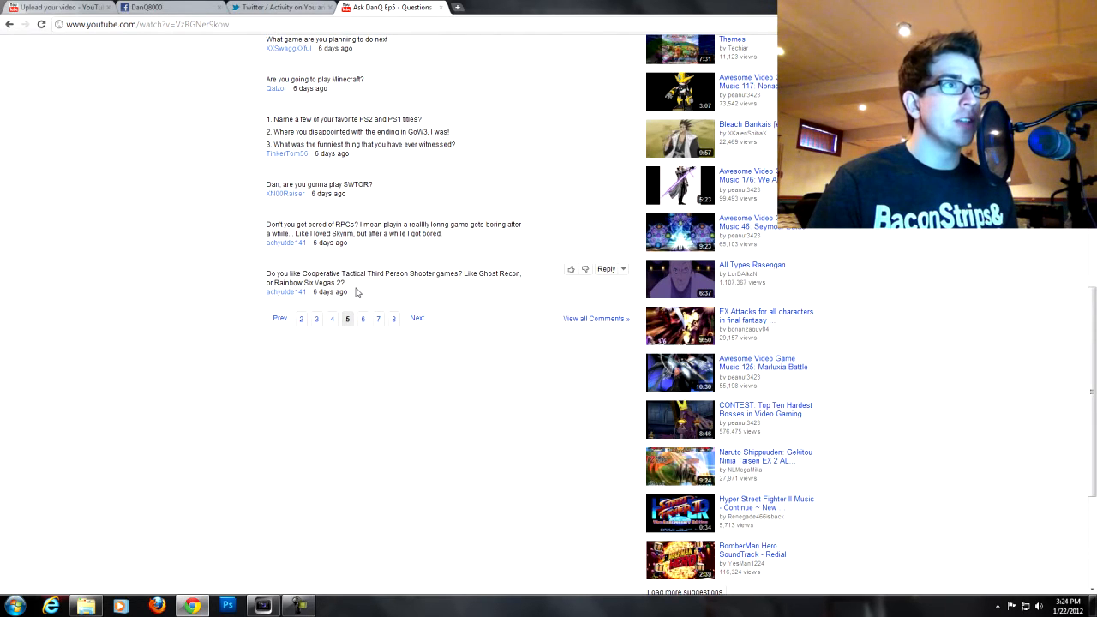
mouse_move(585, 229)
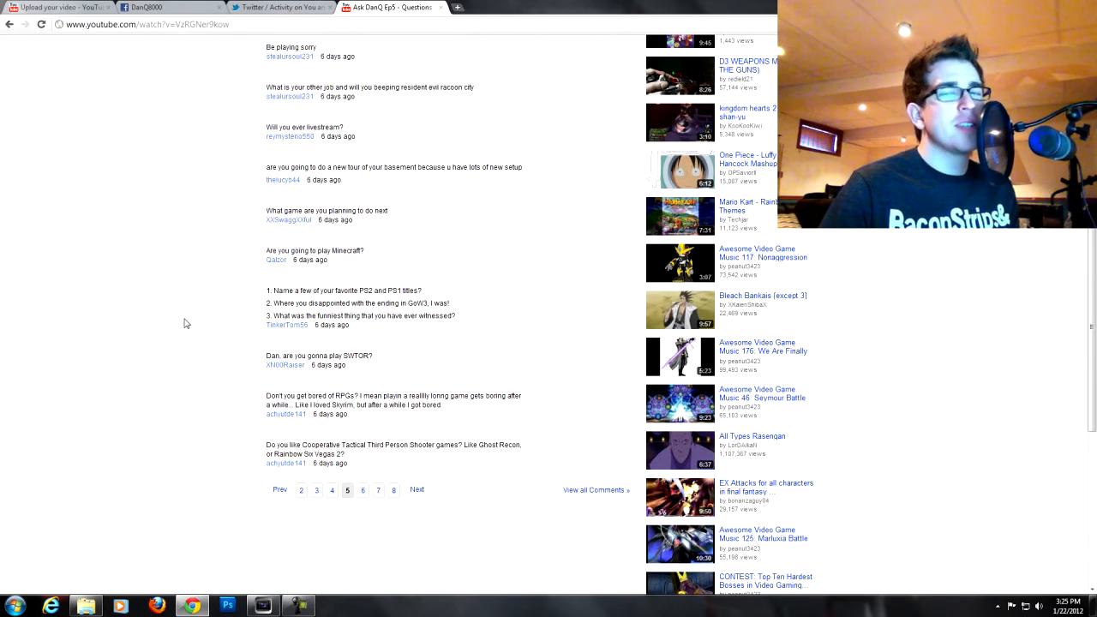
mouse_move(270, 342)
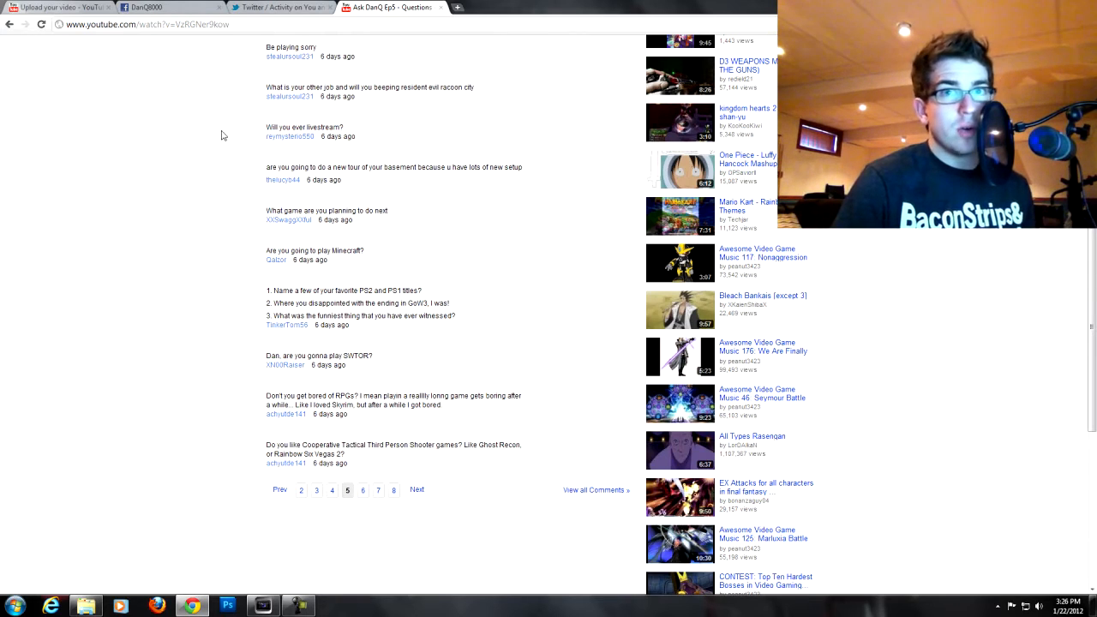
scroll(down, 3)
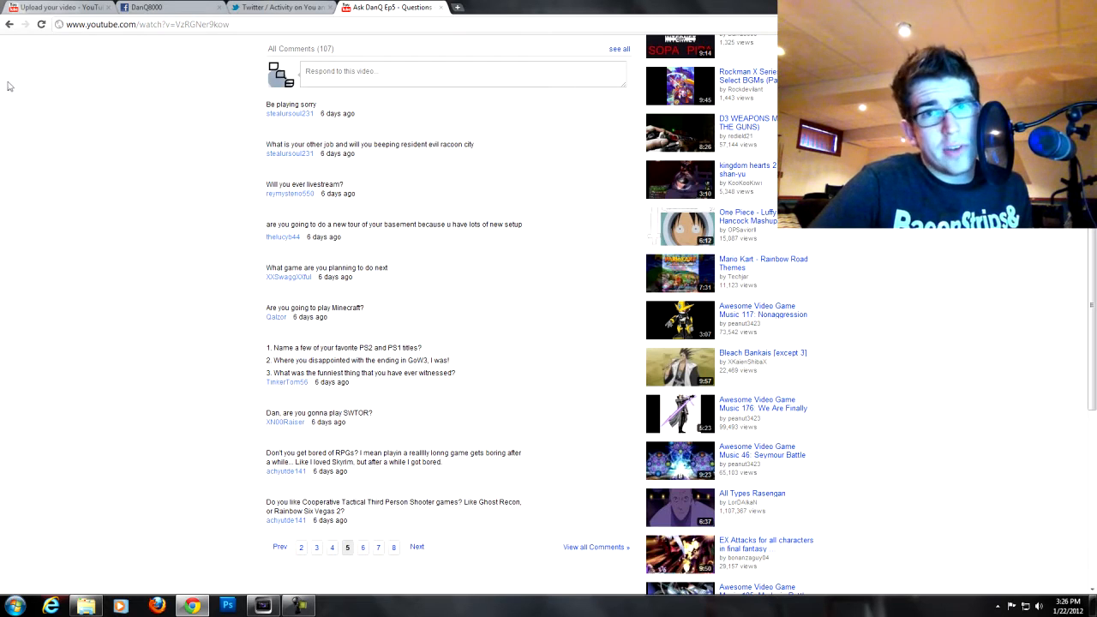
mouse_move(120, 80)
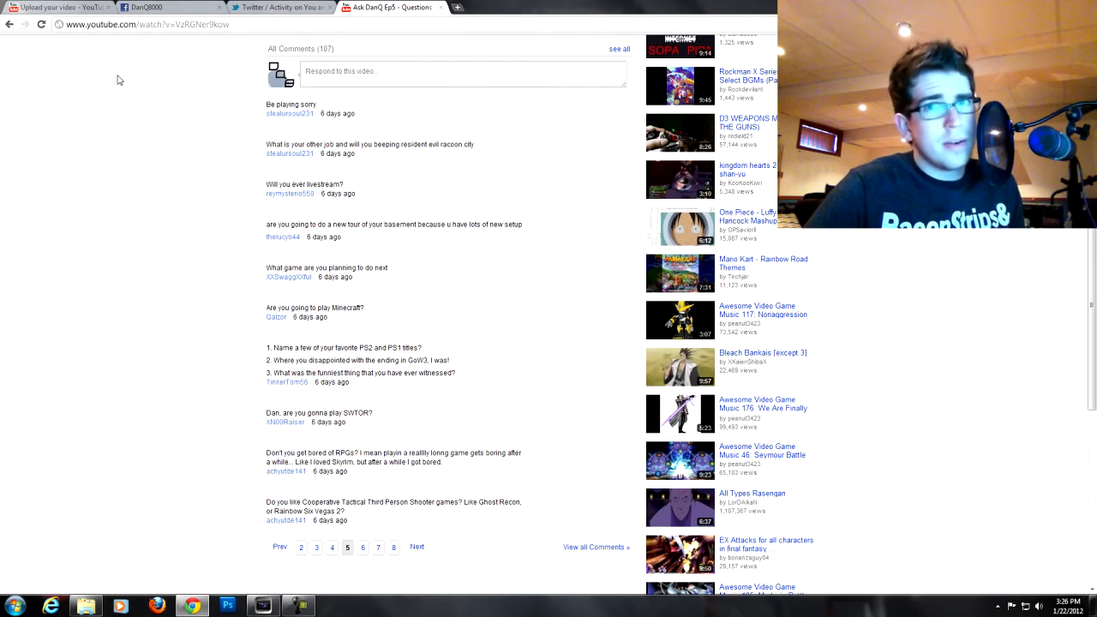
mouse_move(283, 176)
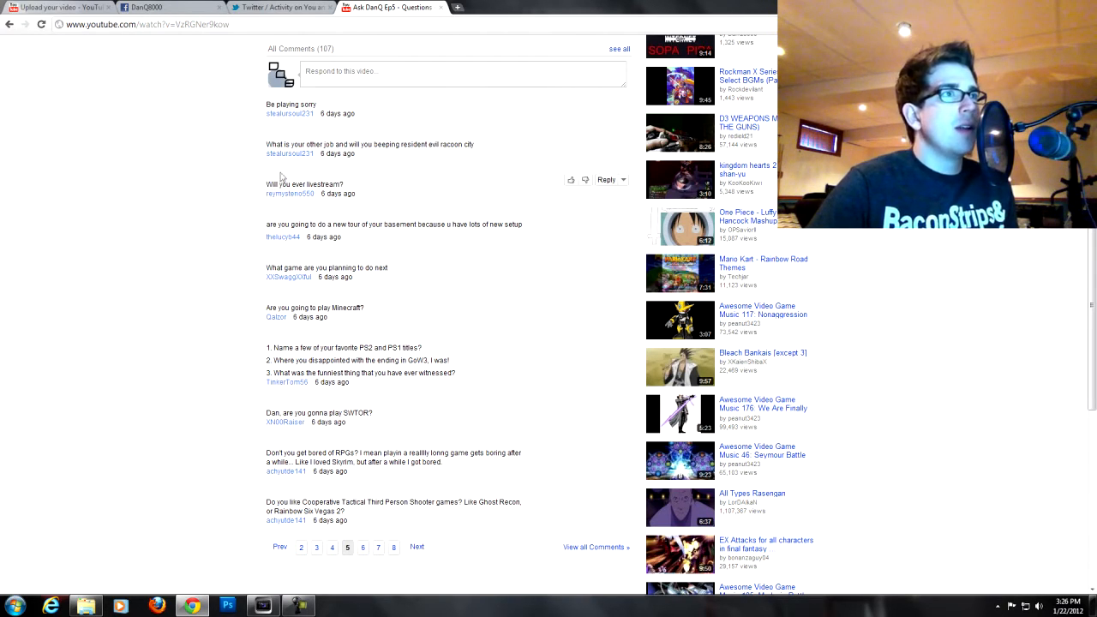
mouse_move(209, 245)
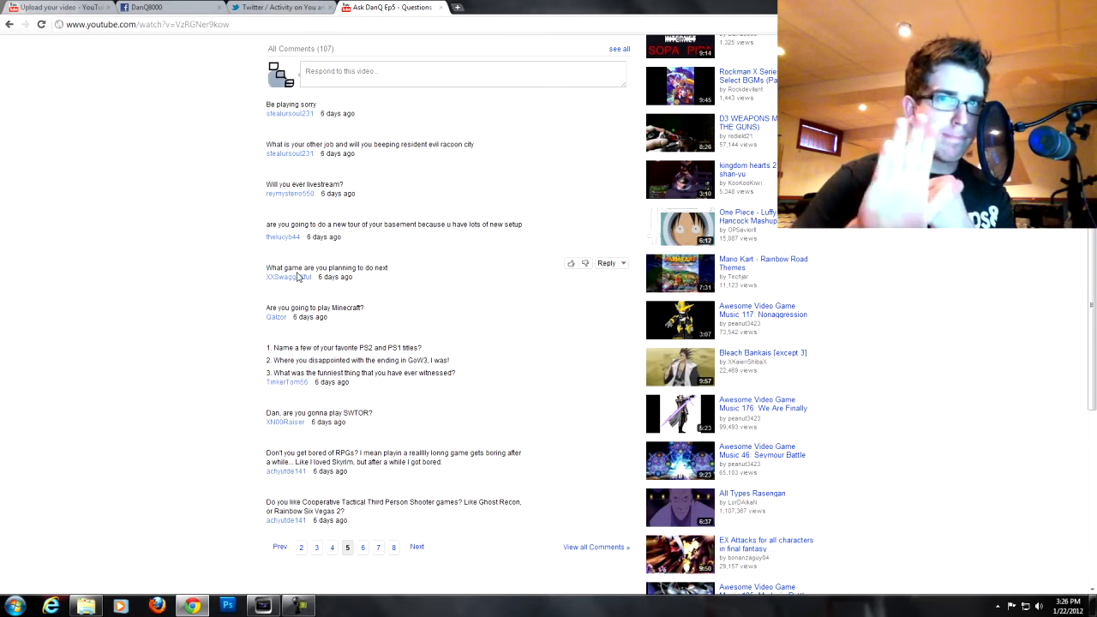
scroll(down, 3)
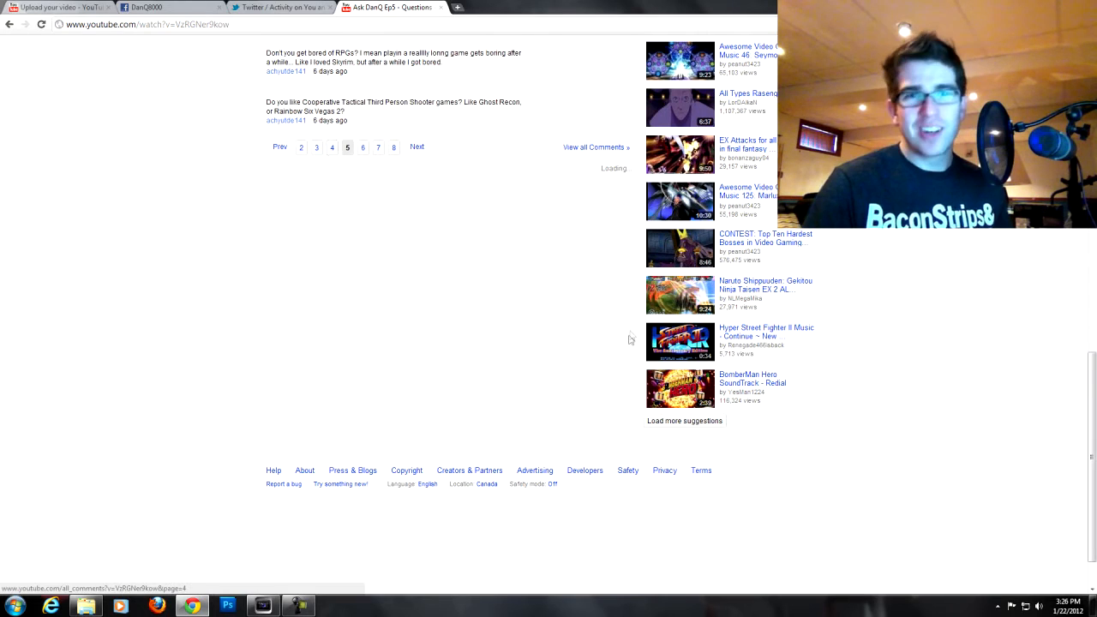
Step: Go to comment page 4 and scroll up to read more viewer questions
click(346, 148)
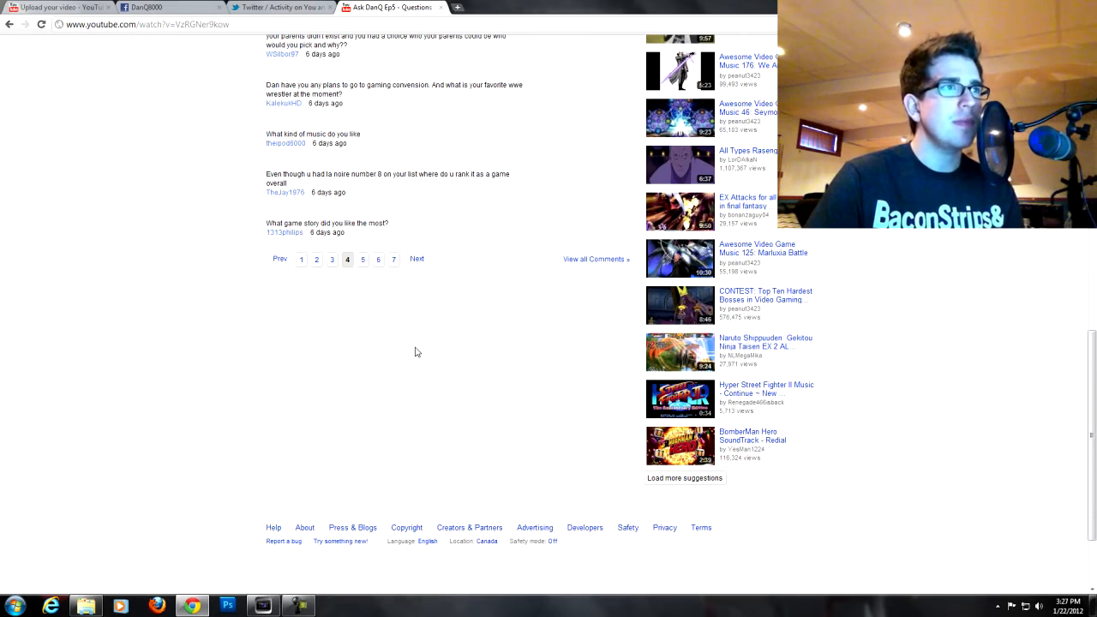
mouse_move(246, 295)
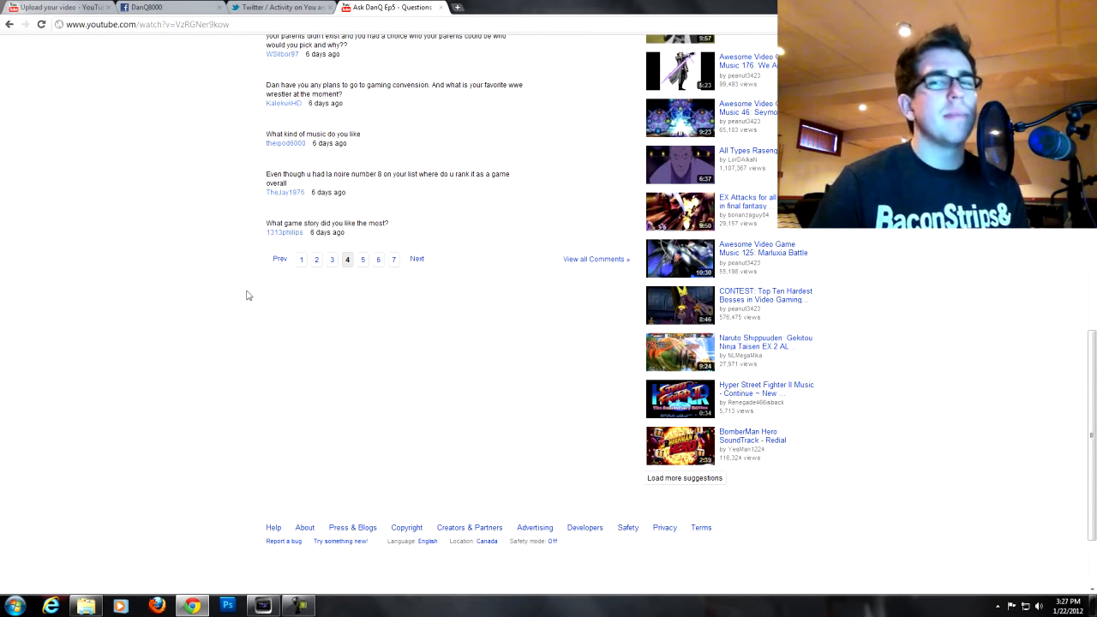
mouse_move(116, 255)
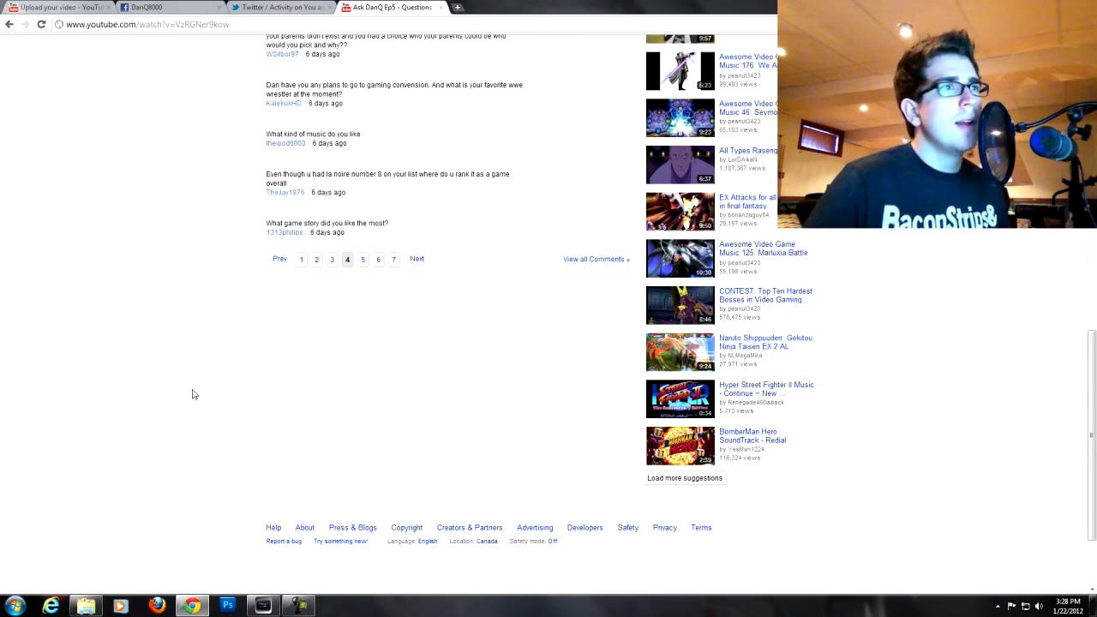
scroll(up, 3)
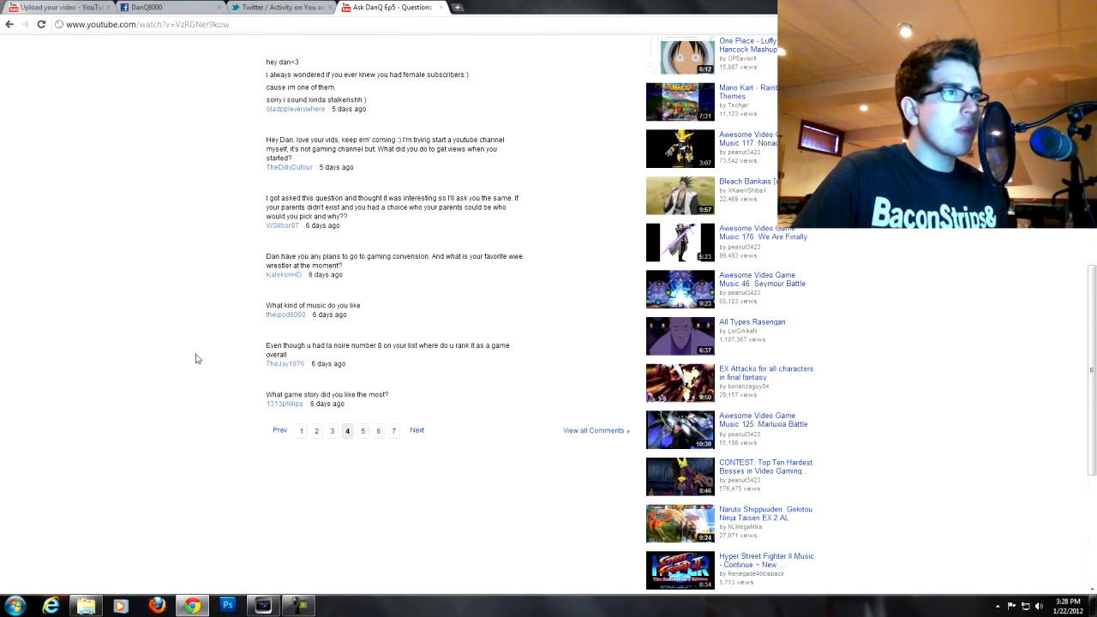